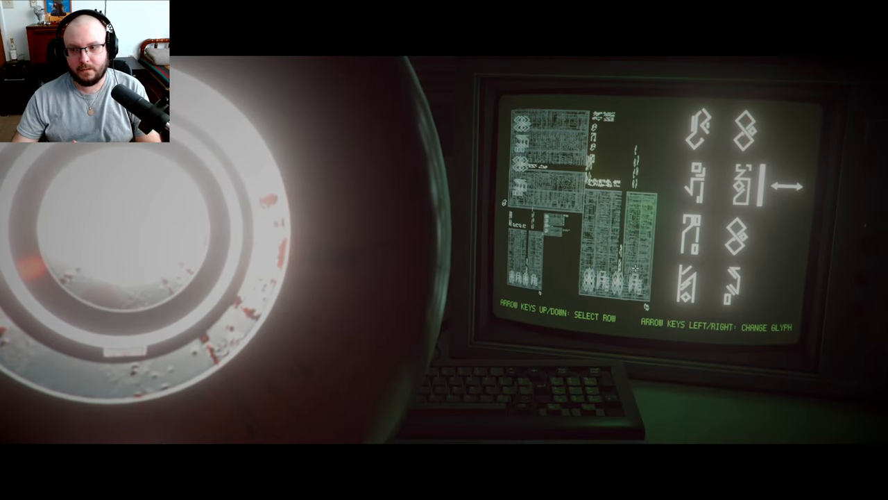
{"action": "key", "text": "up"}
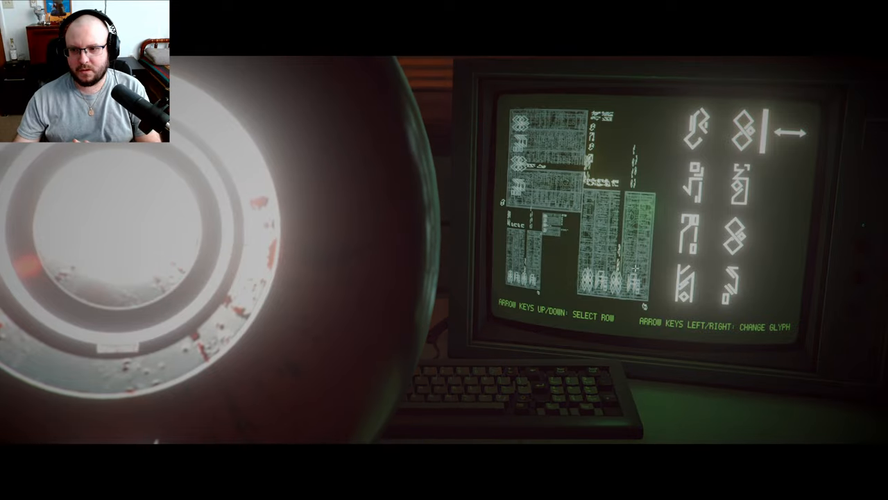